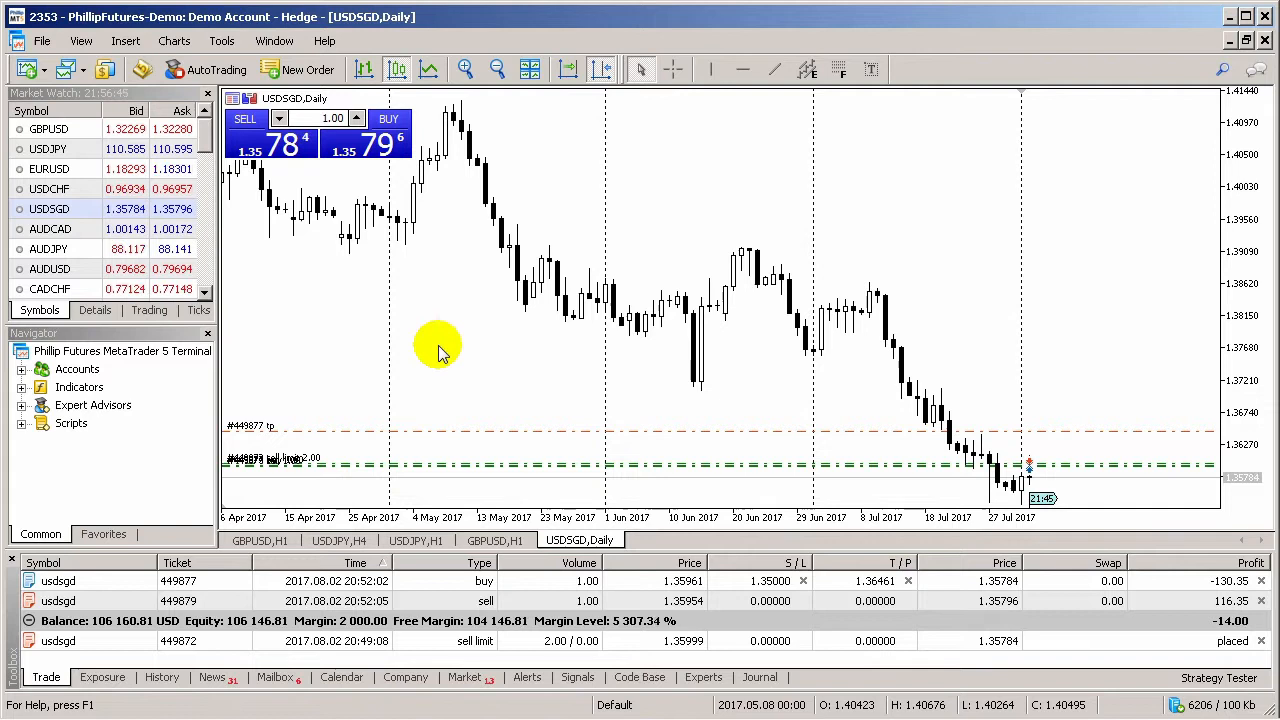
mouse_move(445, 350)
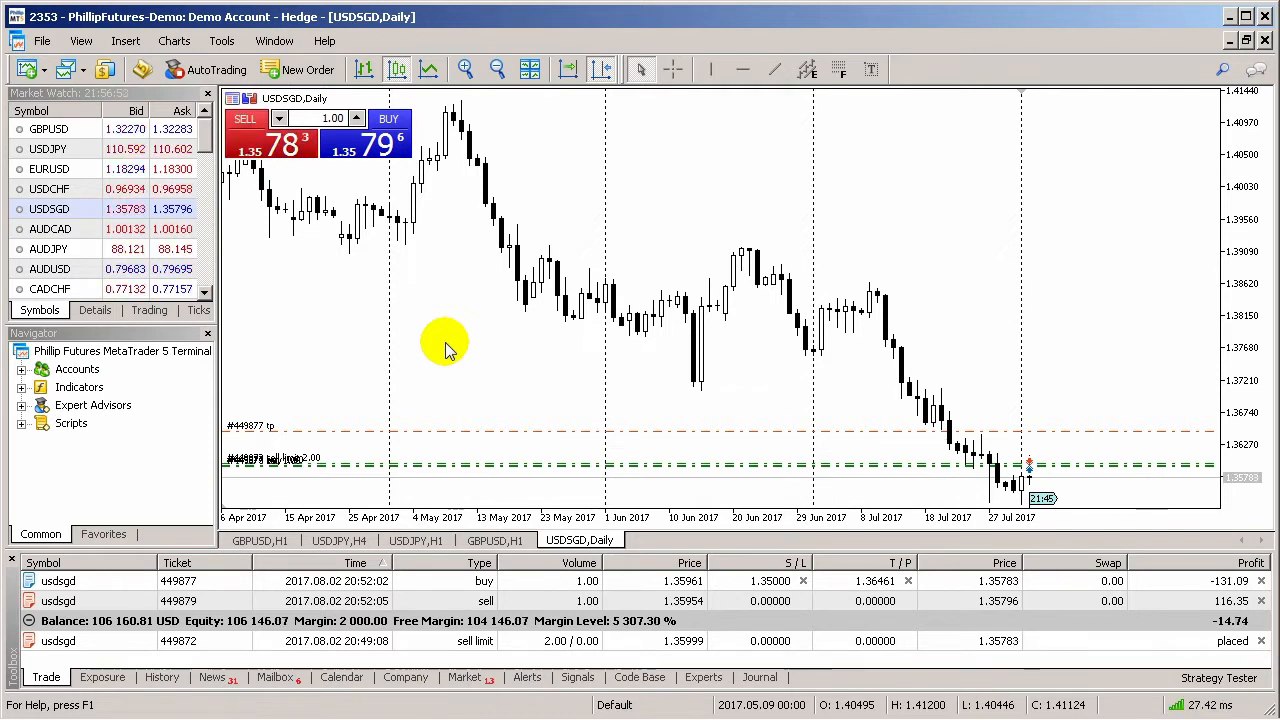
mouse_move(410, 280)
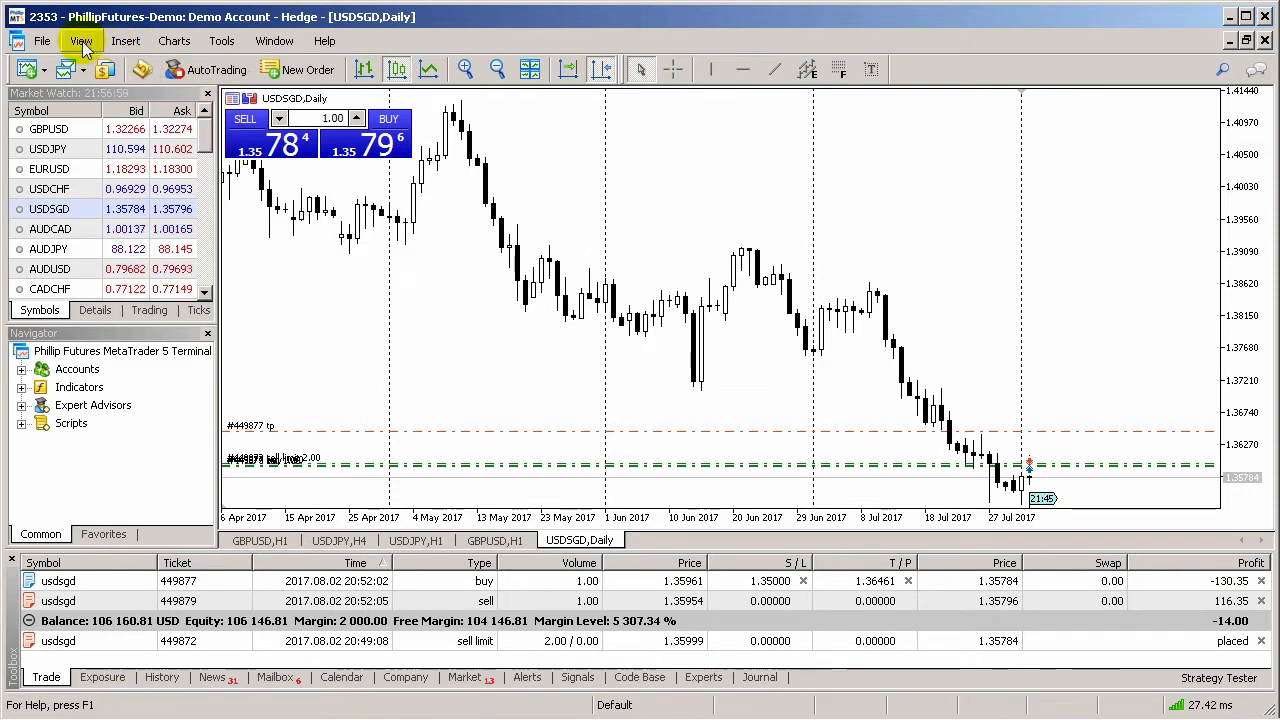
Show the Timeframes toolbar, view USDSGD on M30 candles, then return to D1
click(81, 40)
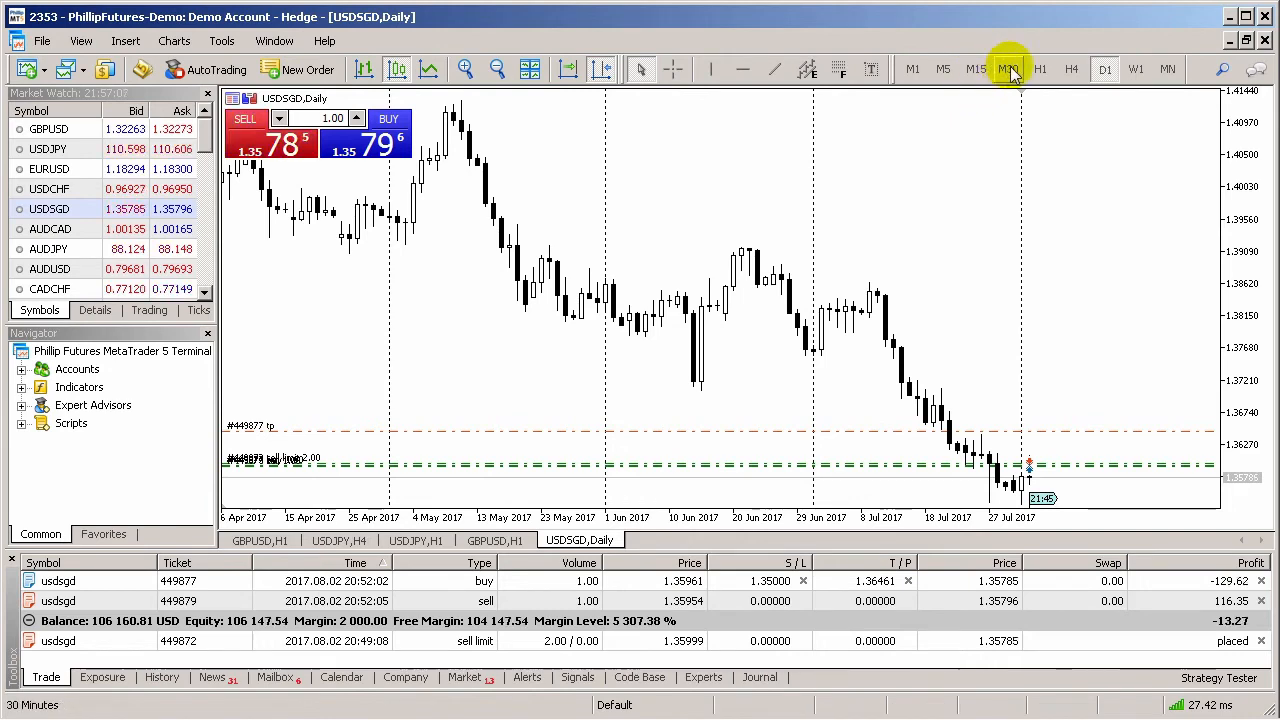
click(1009, 69)
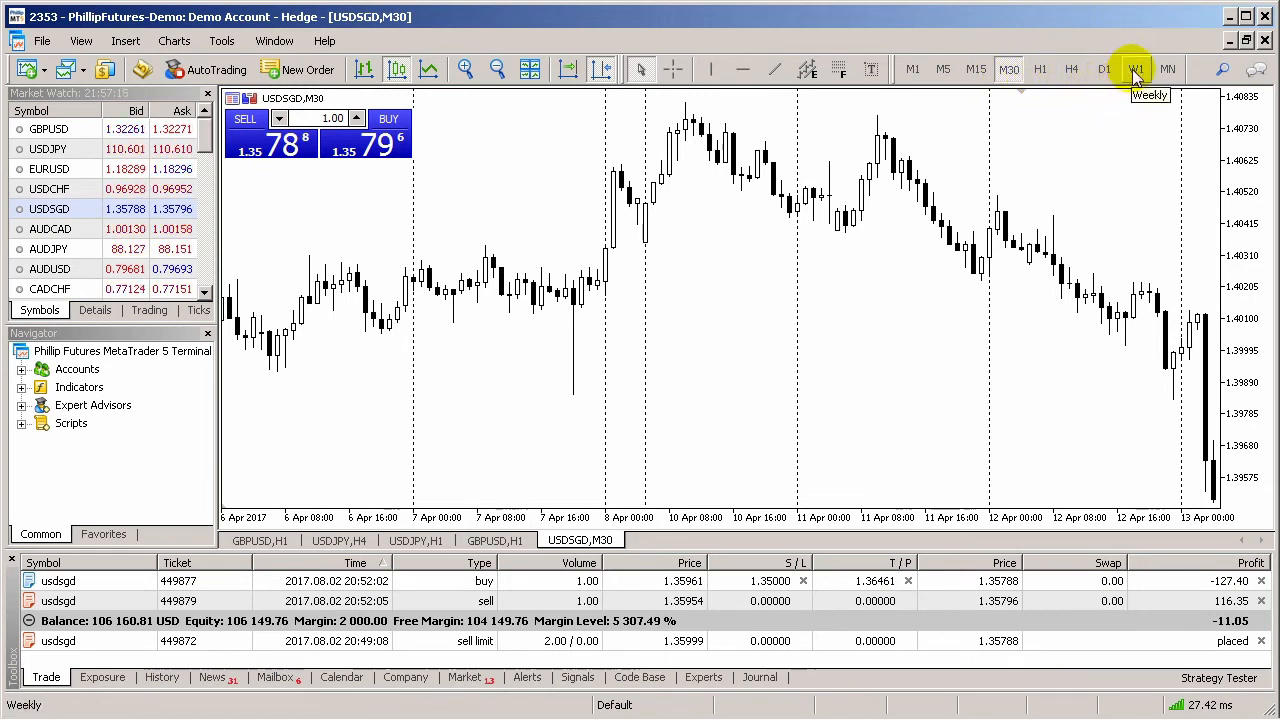
mouse_move(1167, 69)
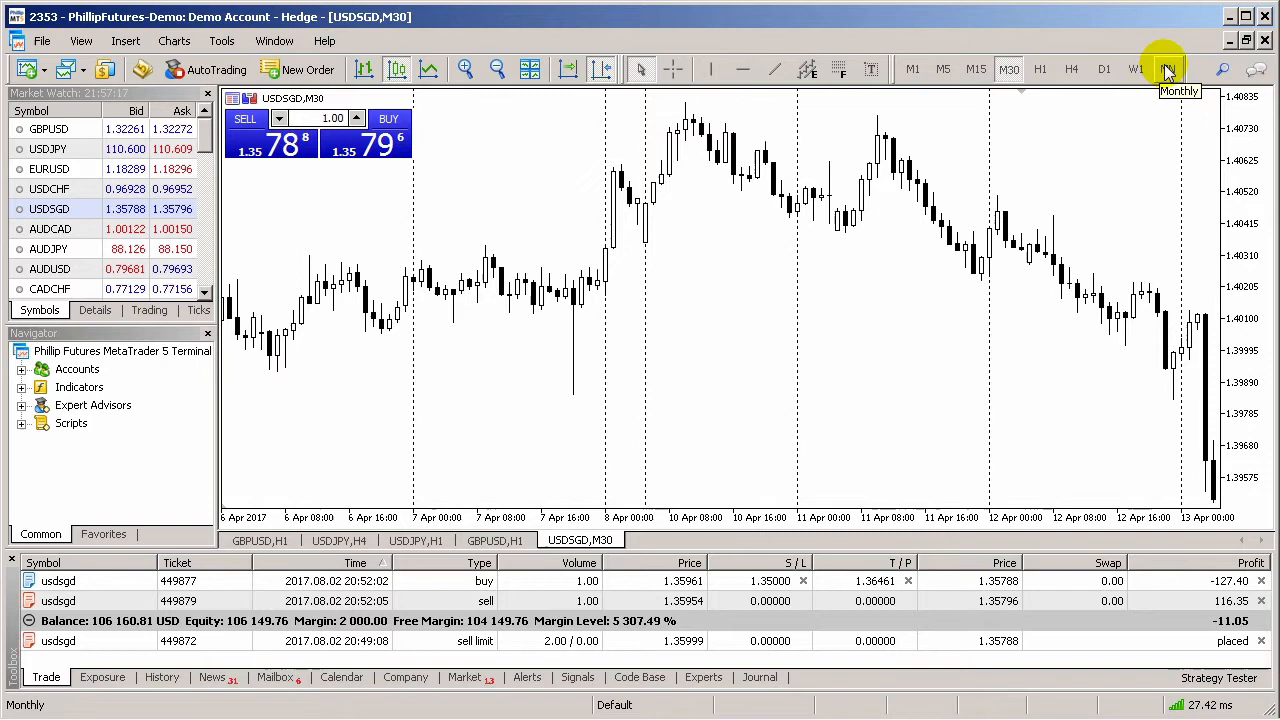
click(1104, 69)
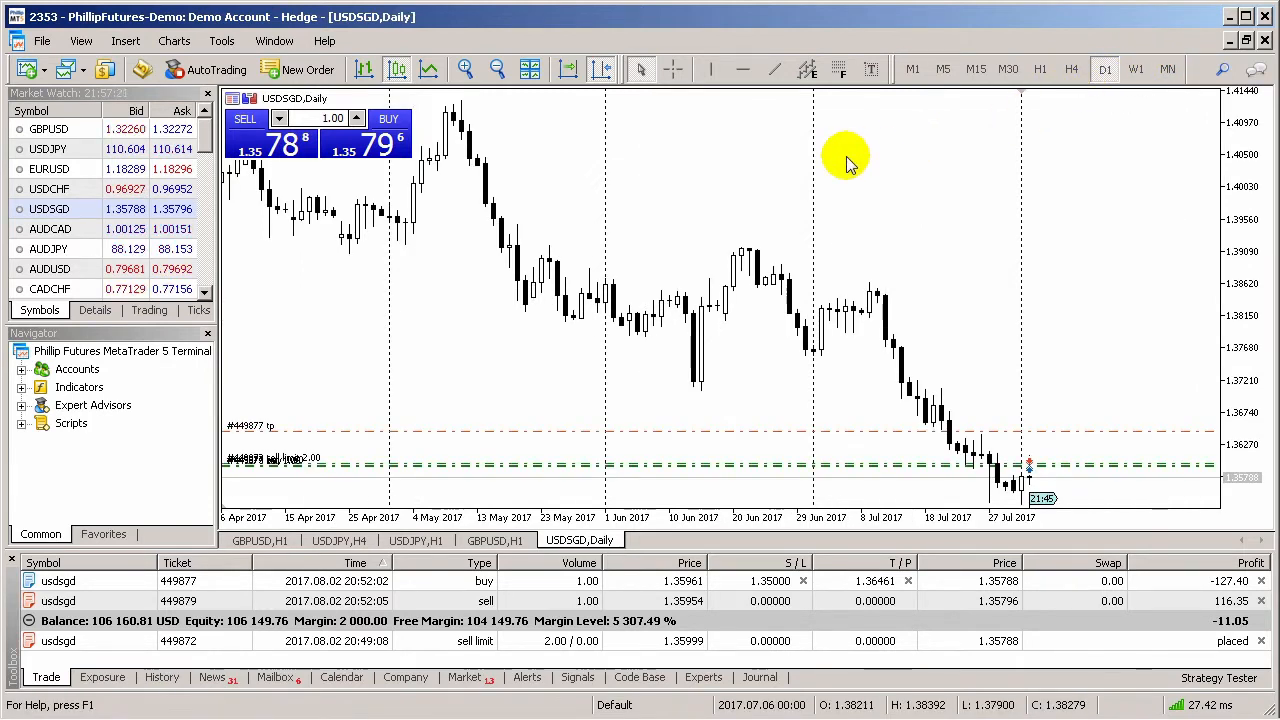
Set the USDSGD chart to H4 from the chart's right-click Timeframes menu
right_click(845, 160)
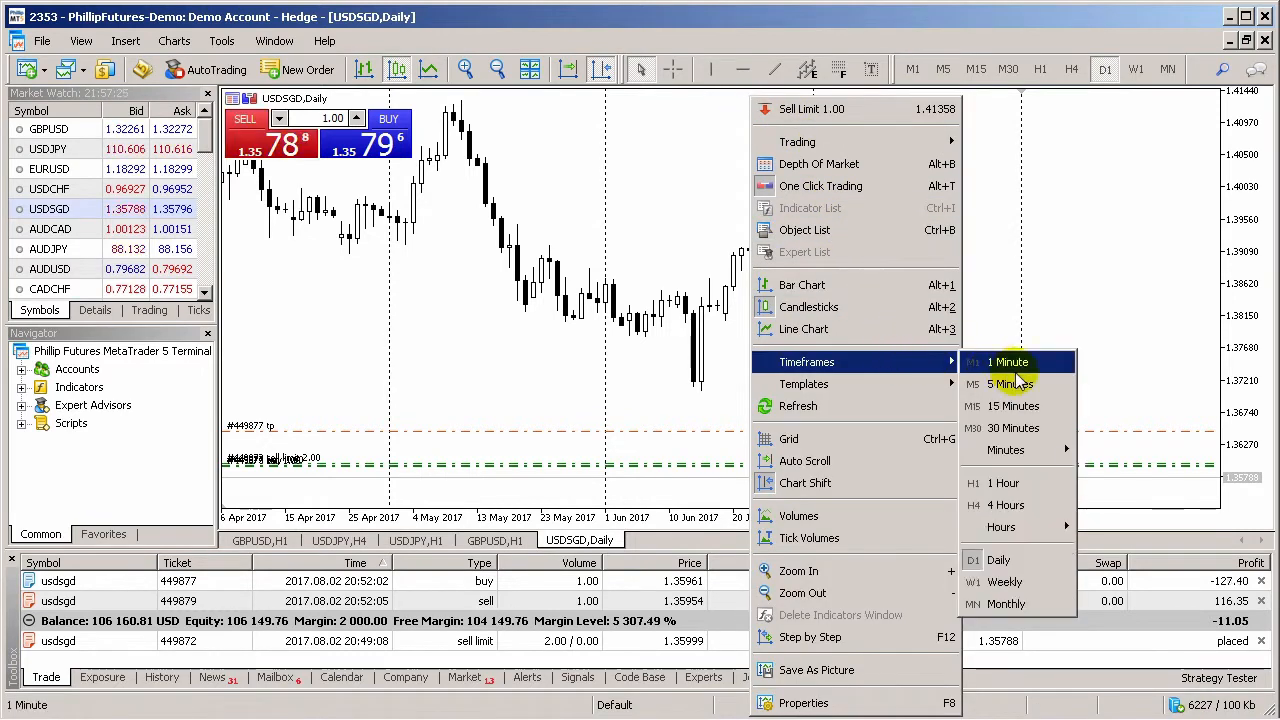
mouse_move(1006, 505)
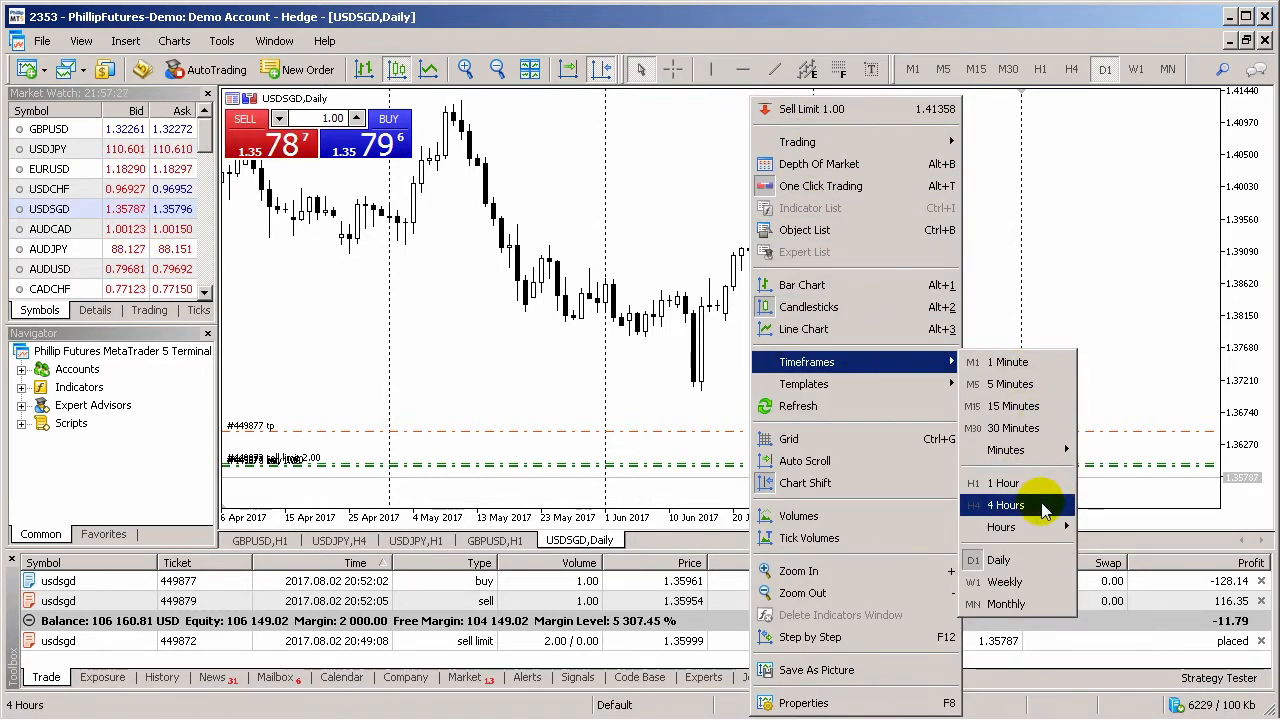
click(1006, 504)
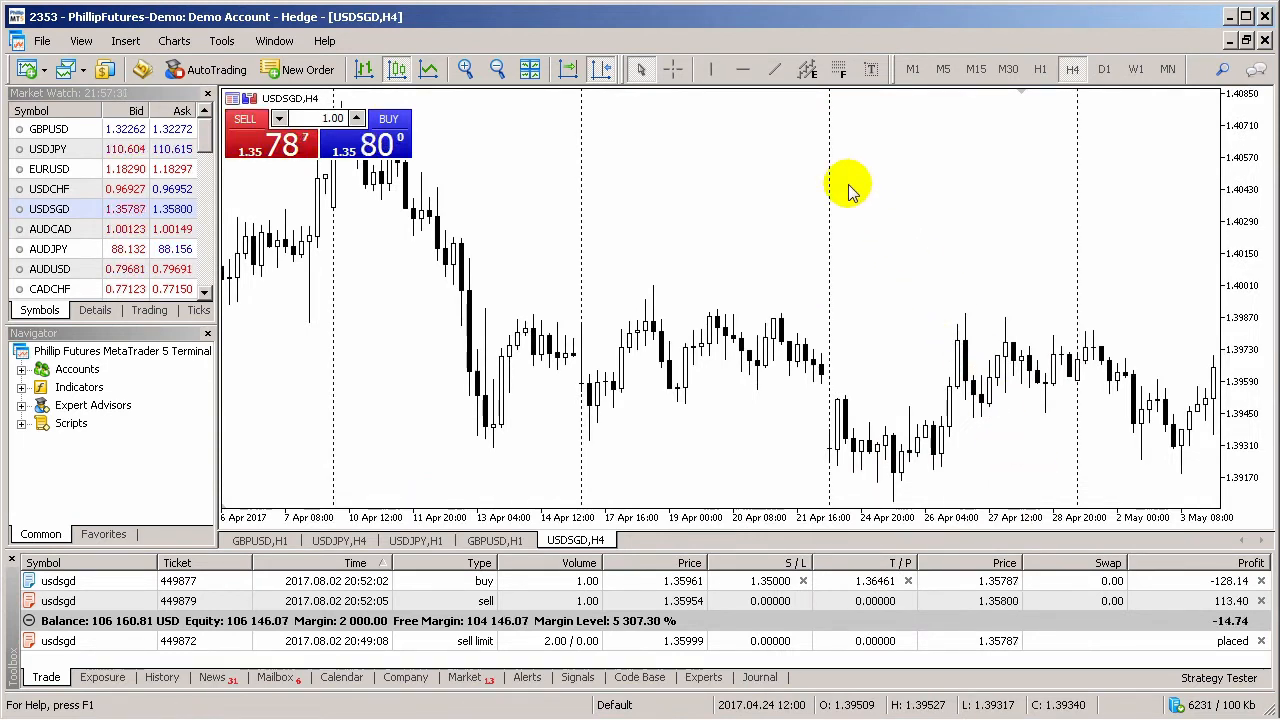
mouse_move(315, 375)
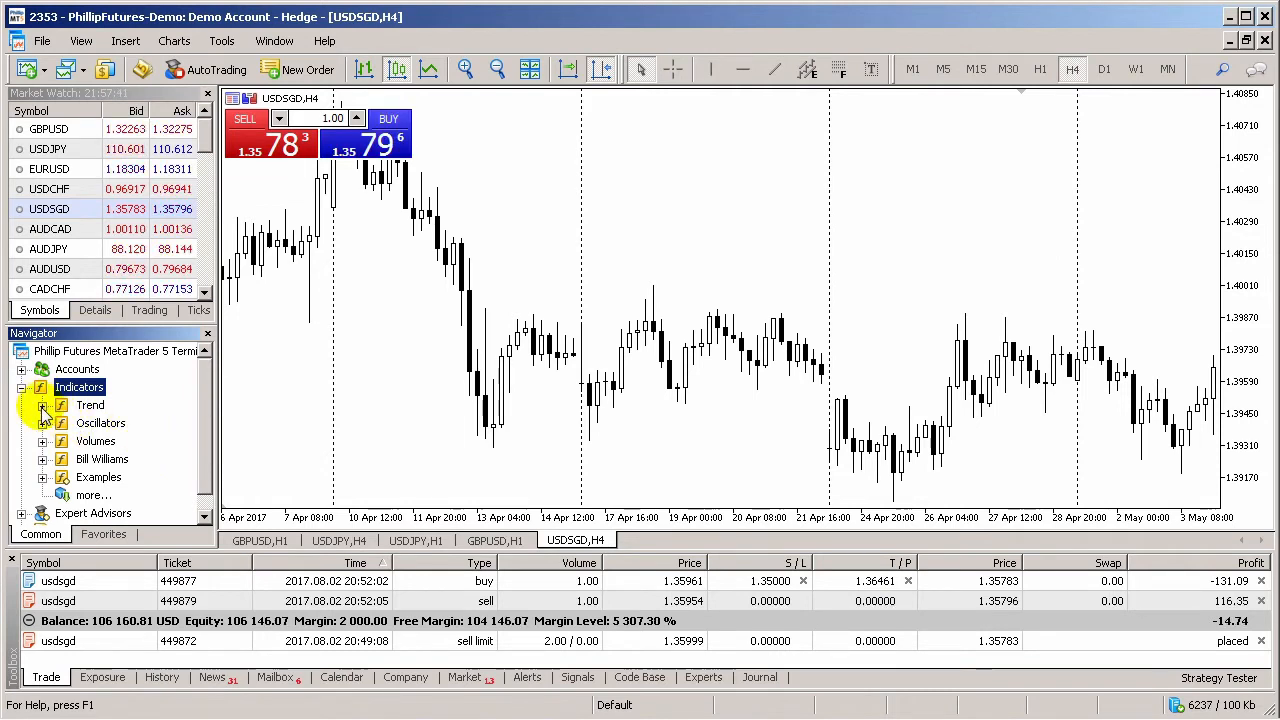
Add Bollinger Bands from Trend indicators with default Levels and Visualization settings
click(44, 405)
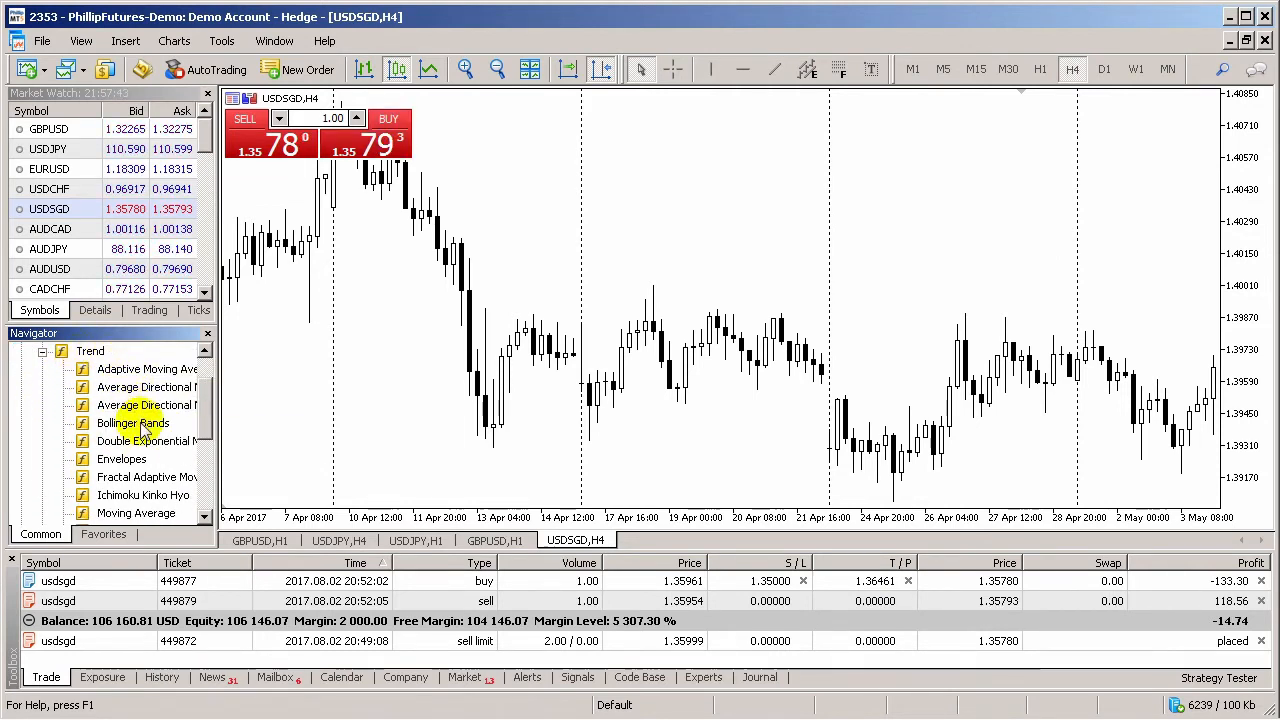
click(133, 422)
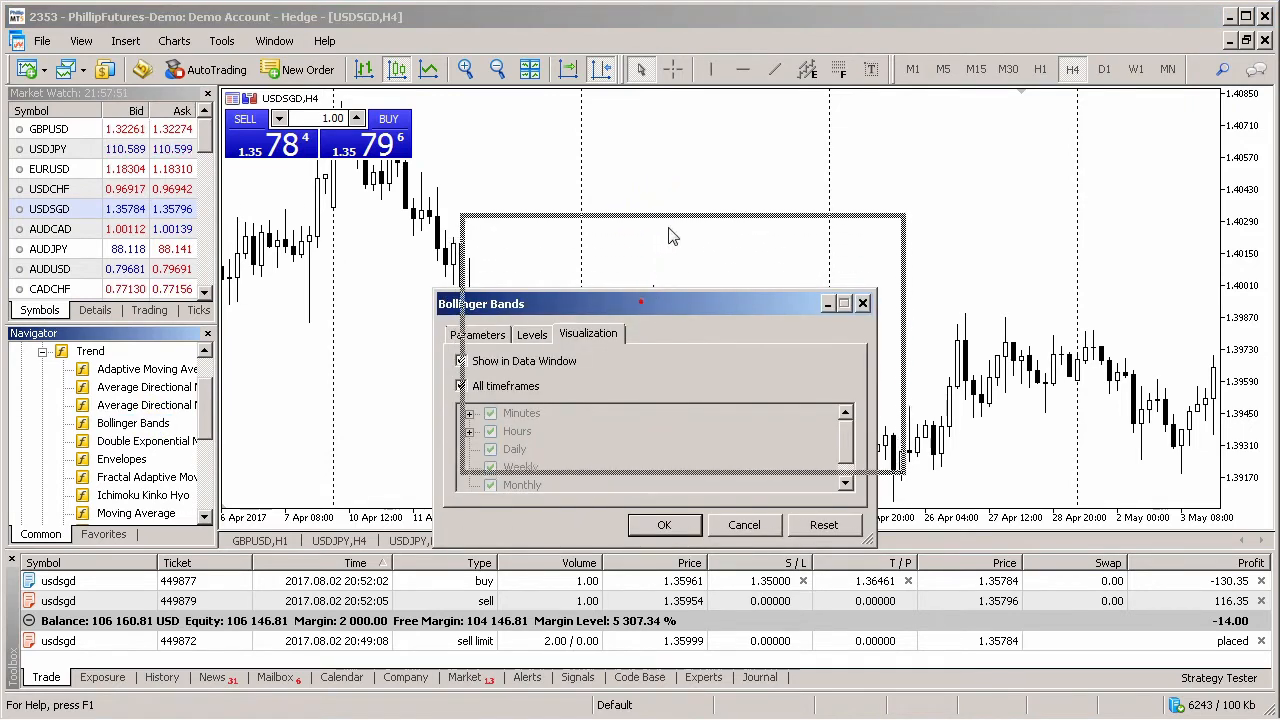
click(508, 246)
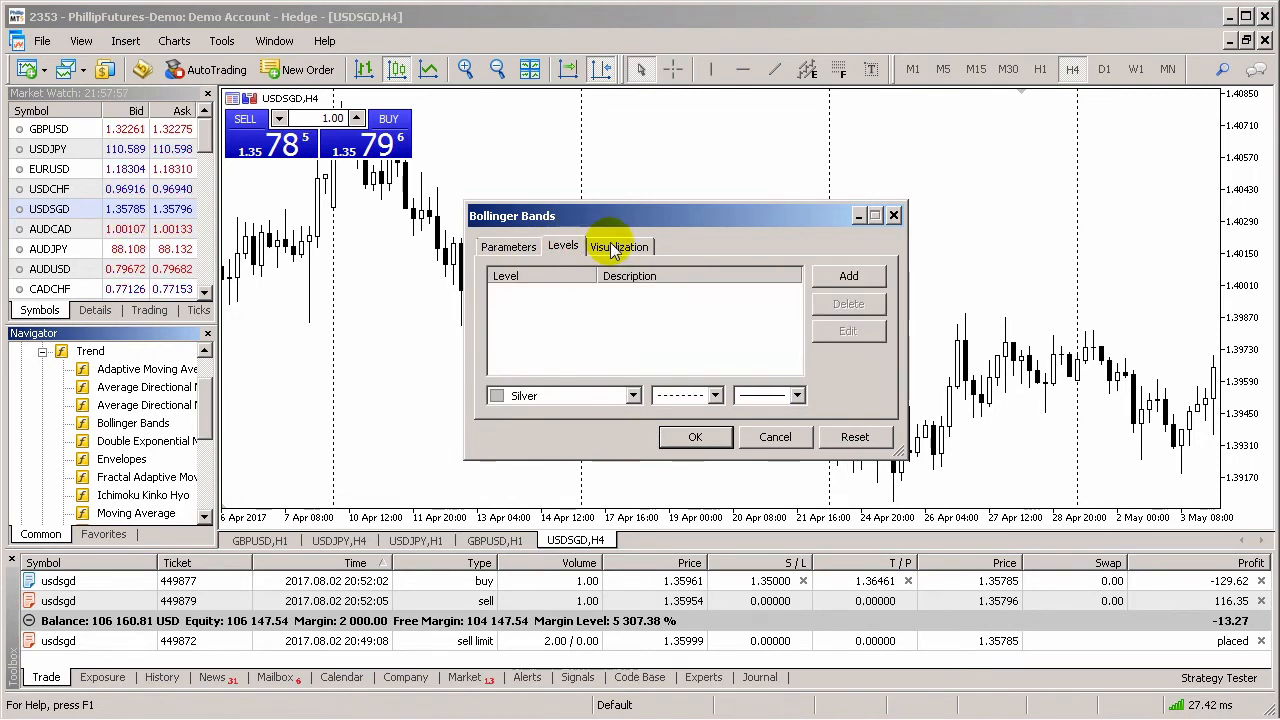
click(619, 246)
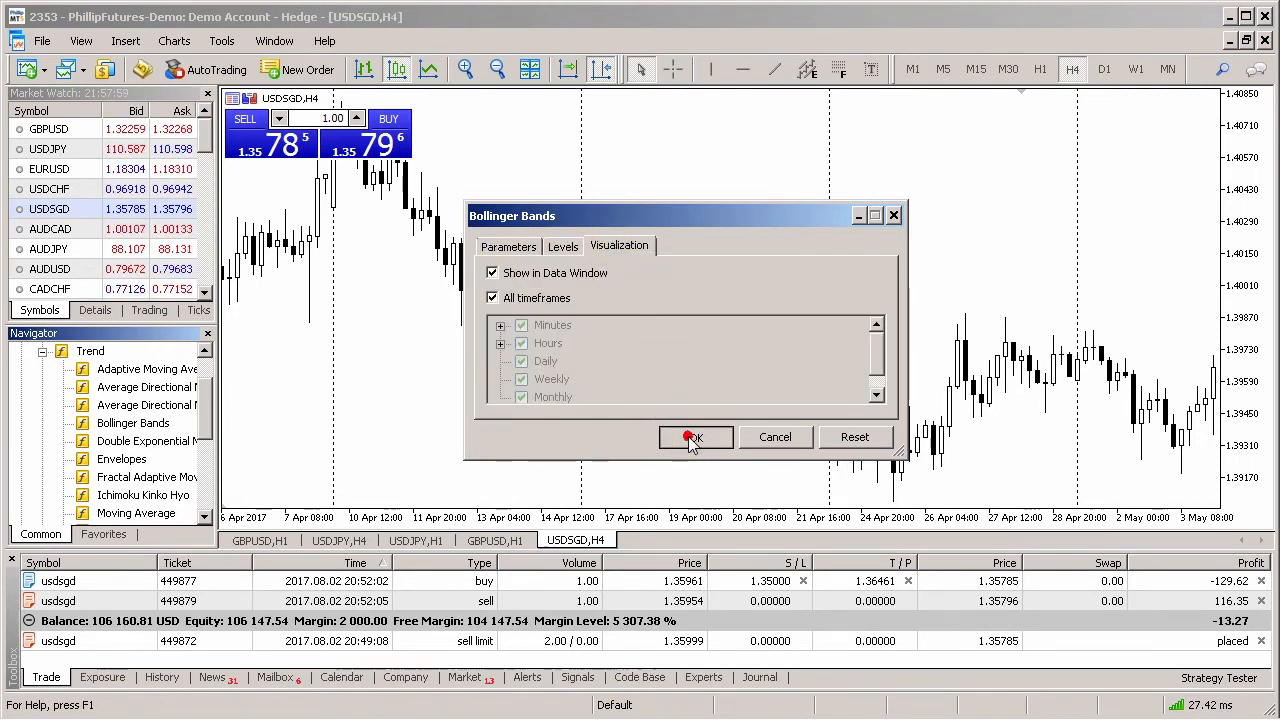
click(694, 437)
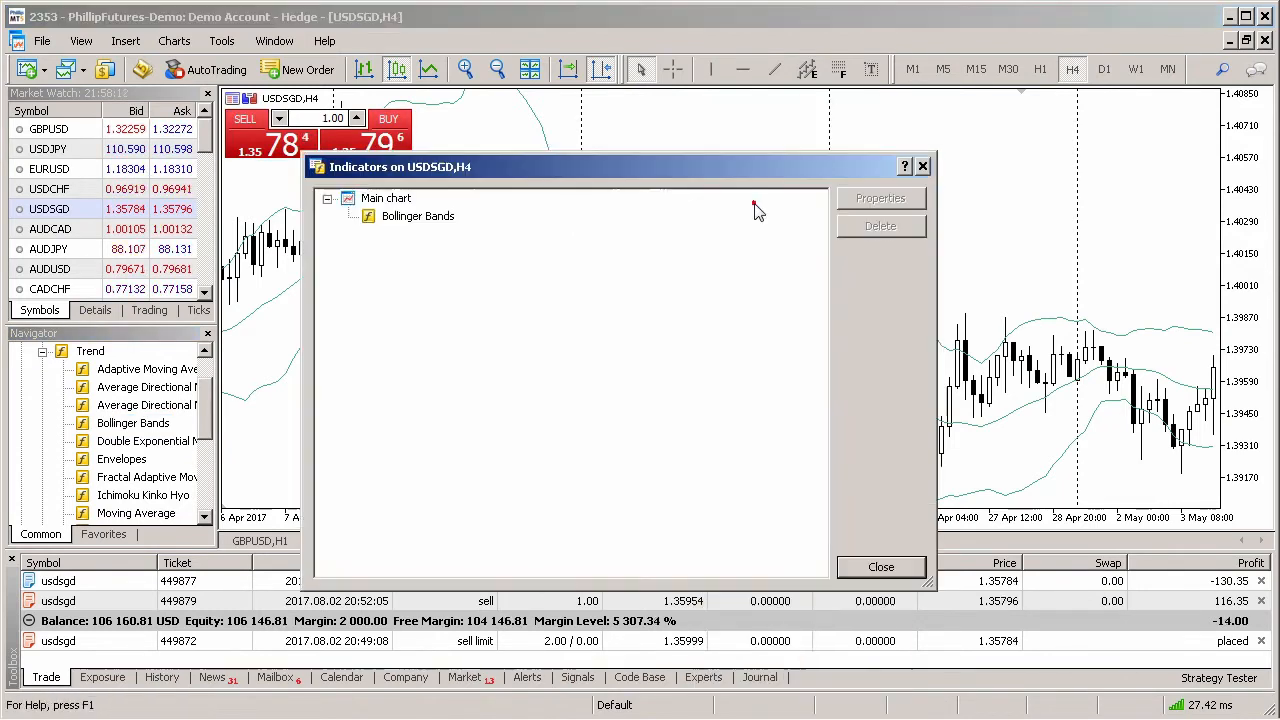
Delete Bollinger Bands from the chart's Indicator List
click(418, 216)
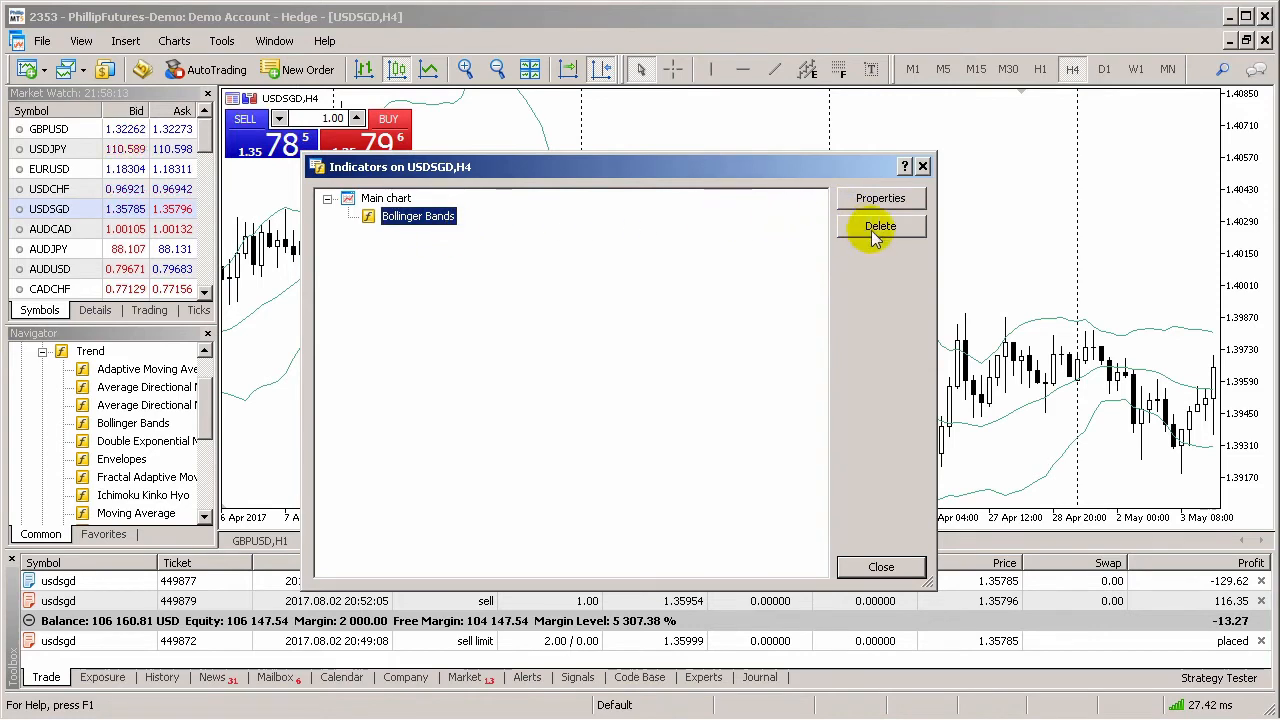
click(880, 226)
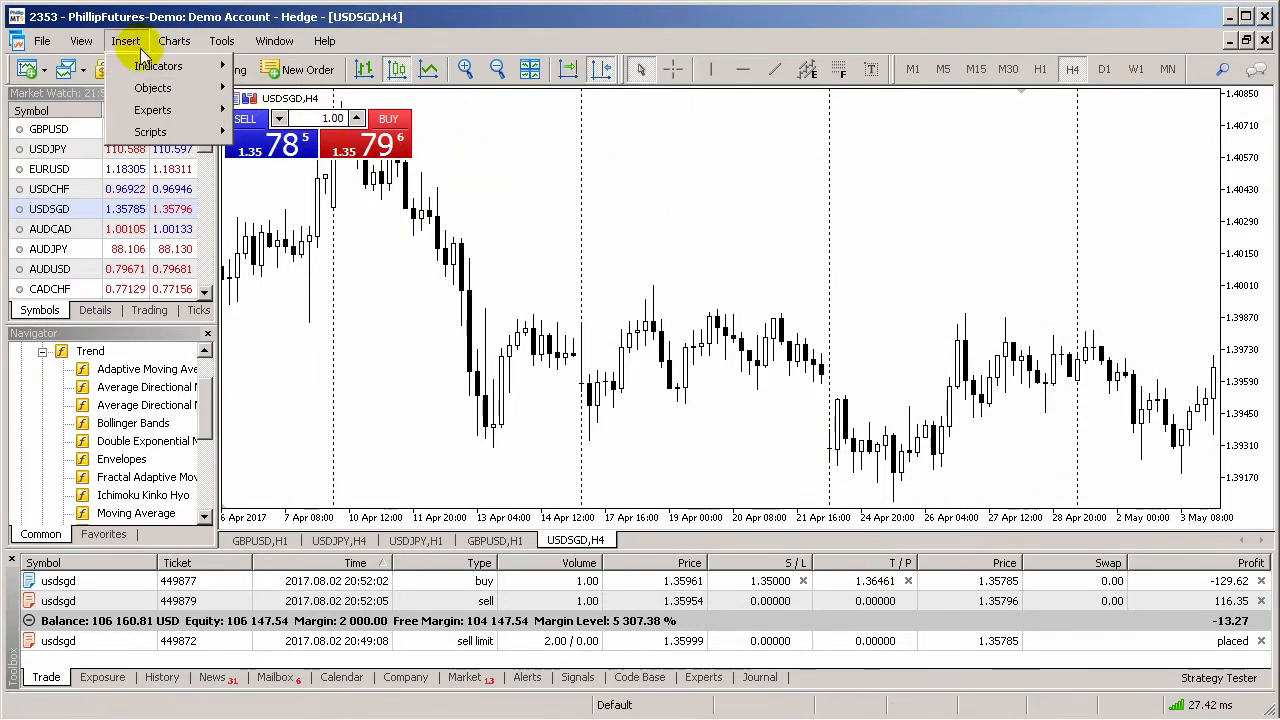
click(157, 65)
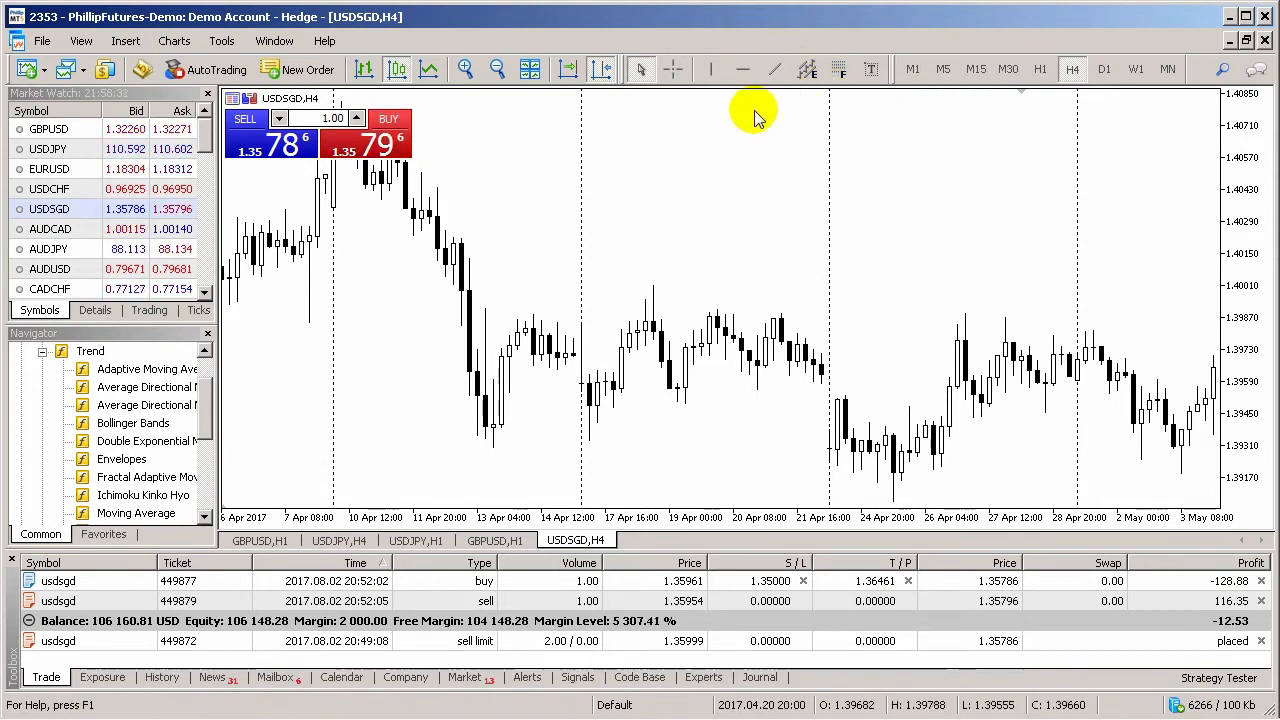
mouse_move(740, 70)
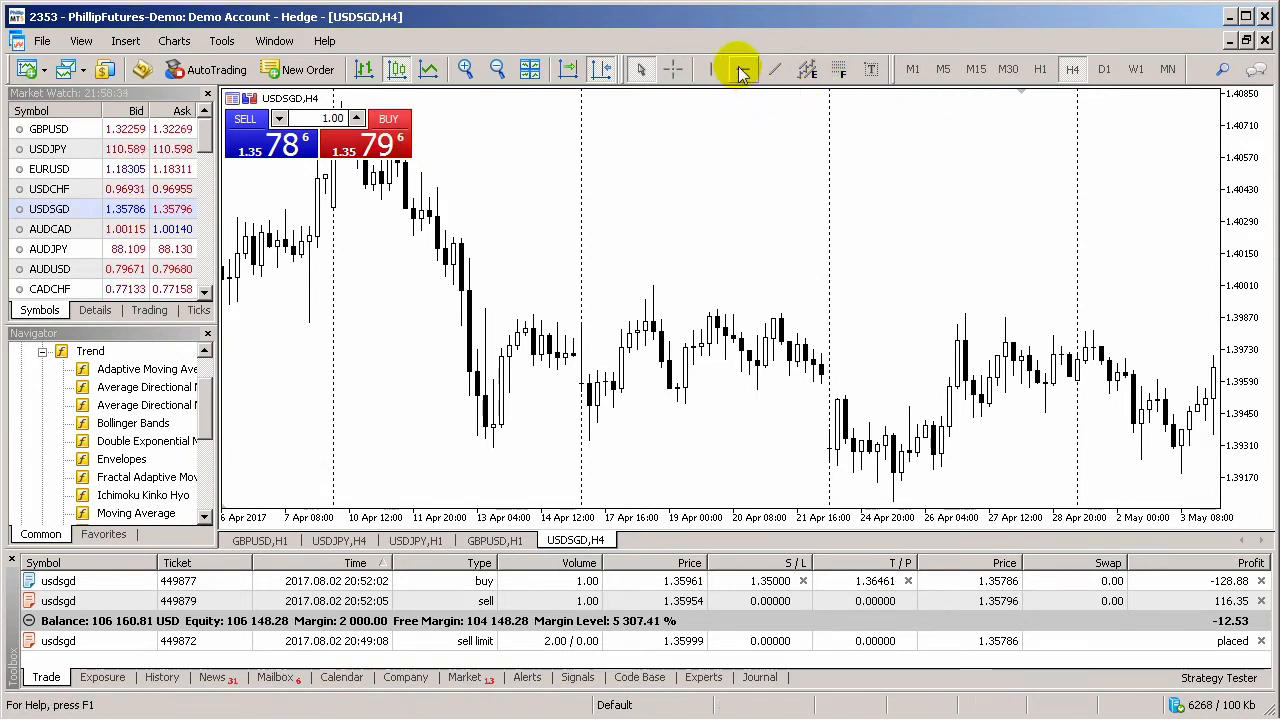
Place a horizontal line on the USDSGD H4 chart
click(738, 69)
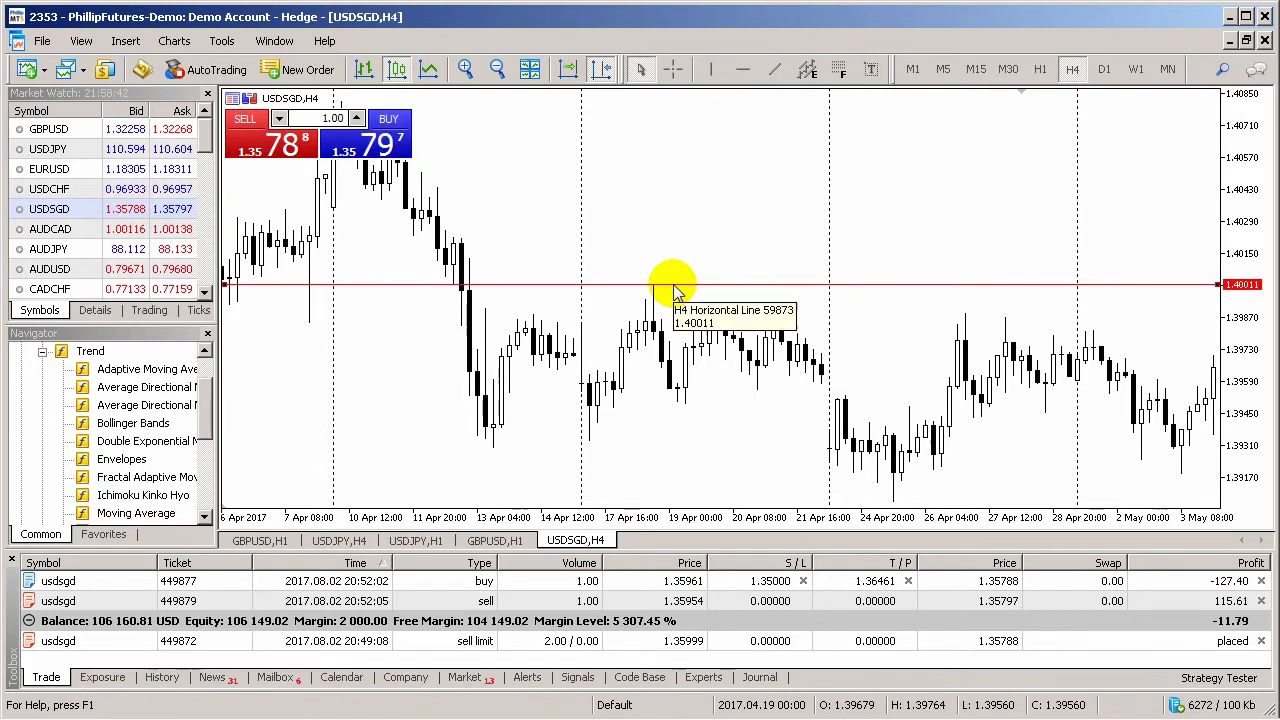
mouse_move(740, 250)
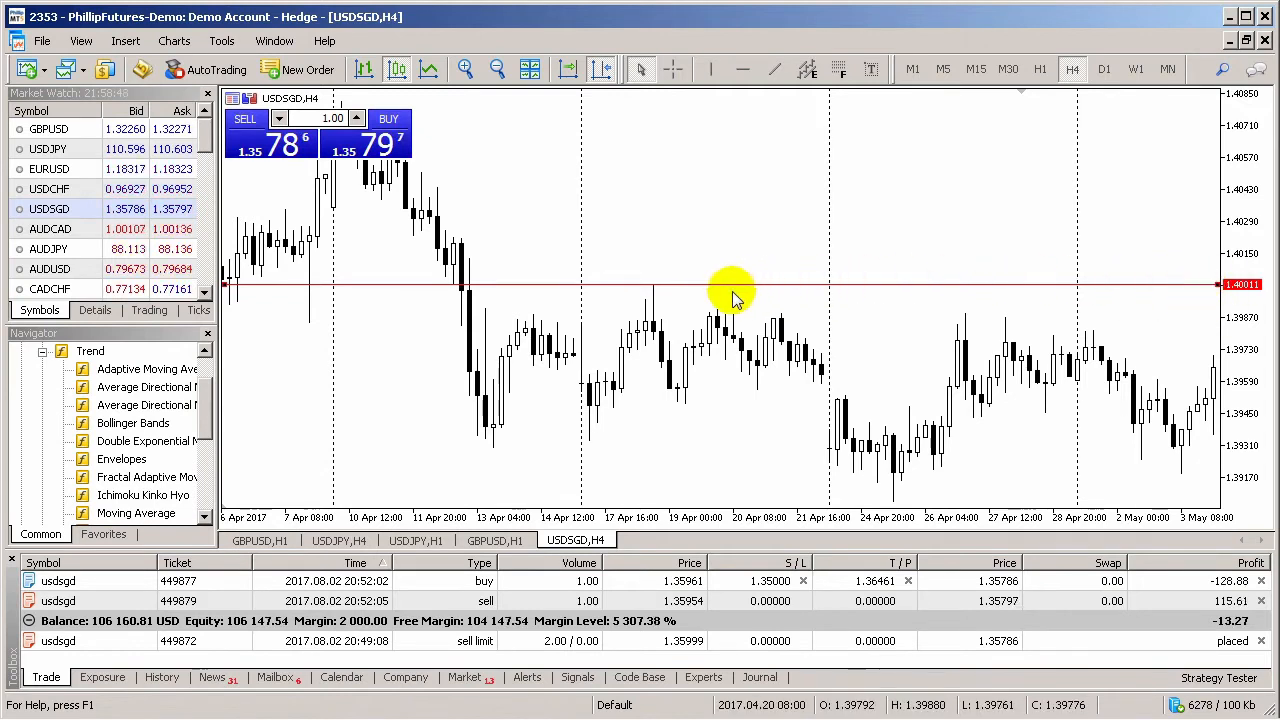
mouse_move(728, 288)
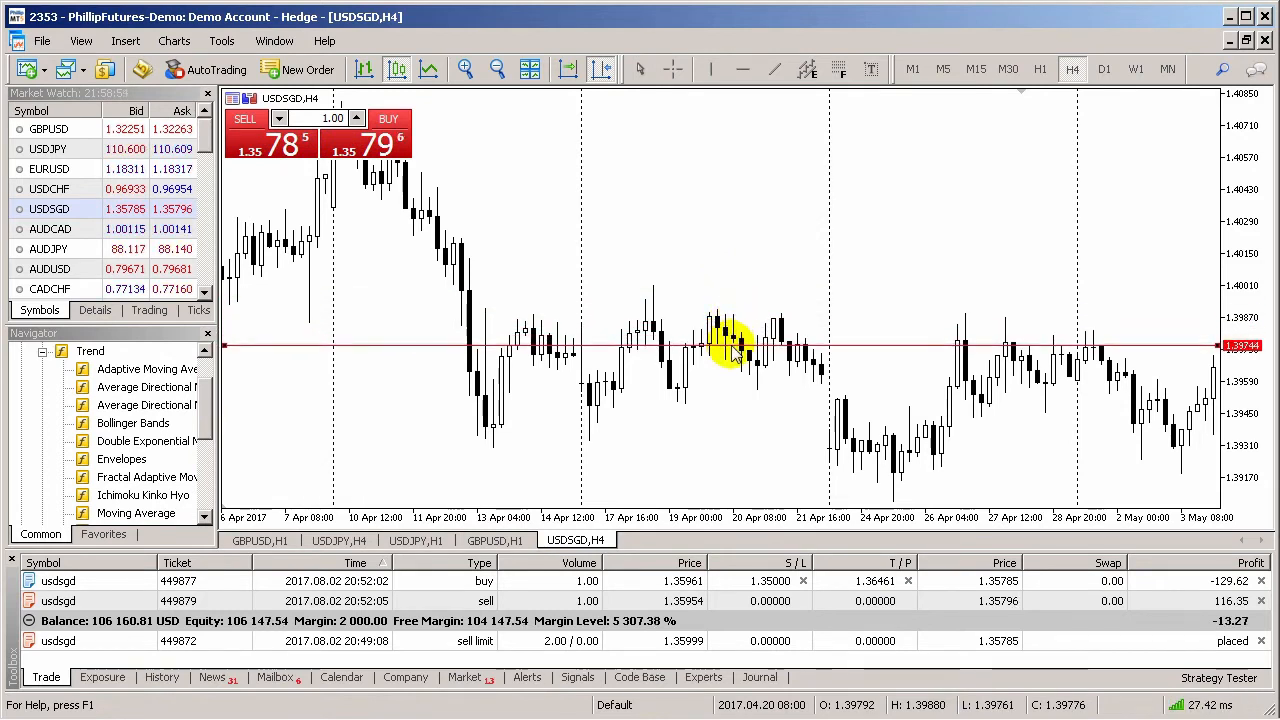
mouse_move(755, 255)
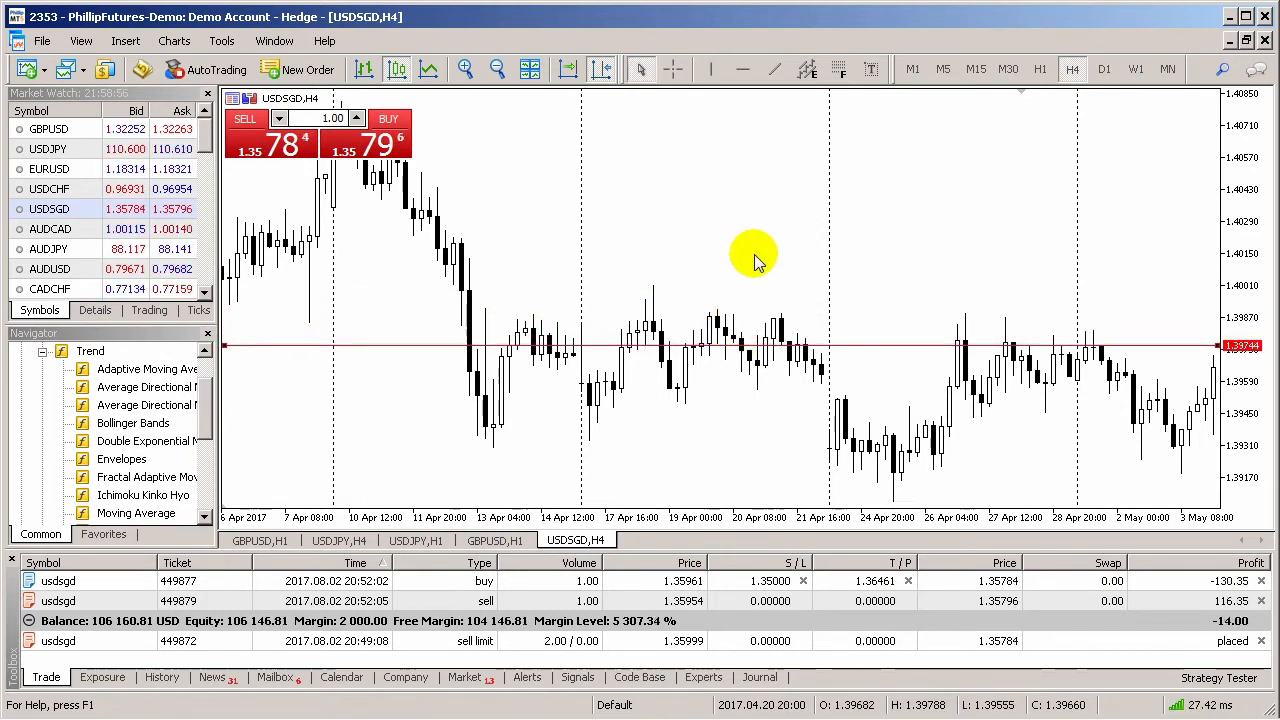
Set the horizontal line's Value to 1.39800 in its Properties, reviewing style and width
right_click(860, 350)
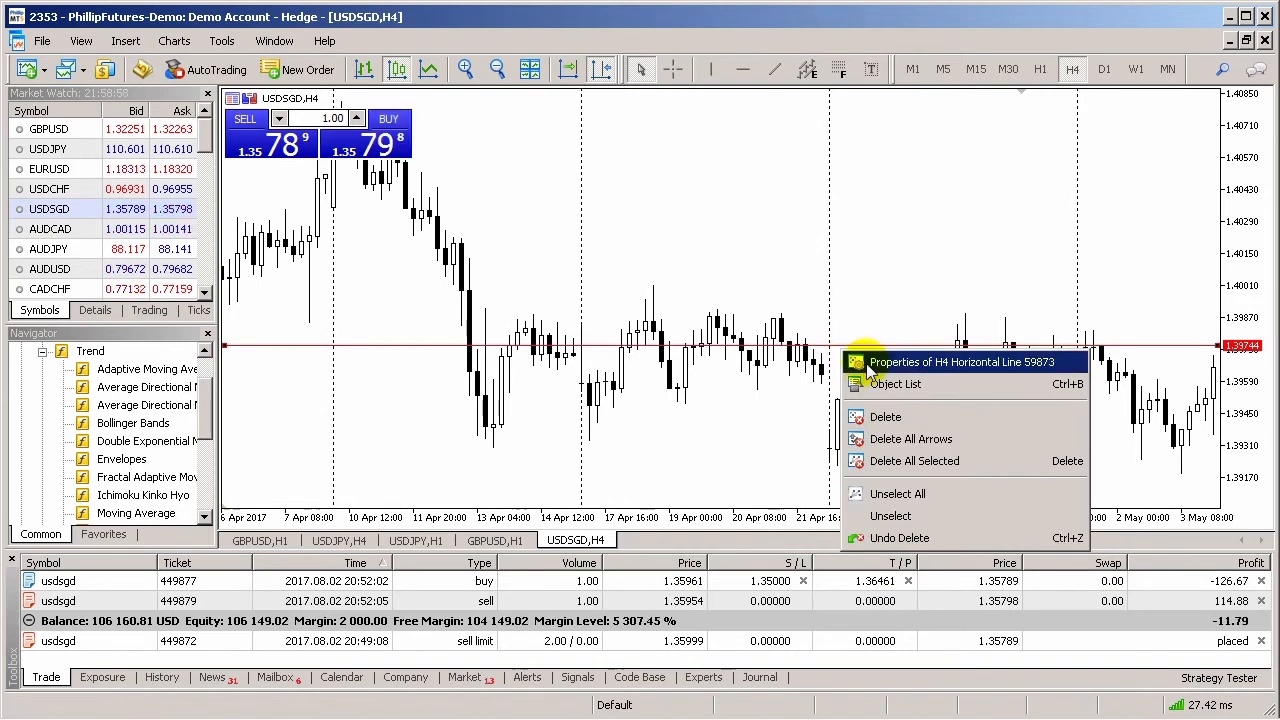
click(962, 362)
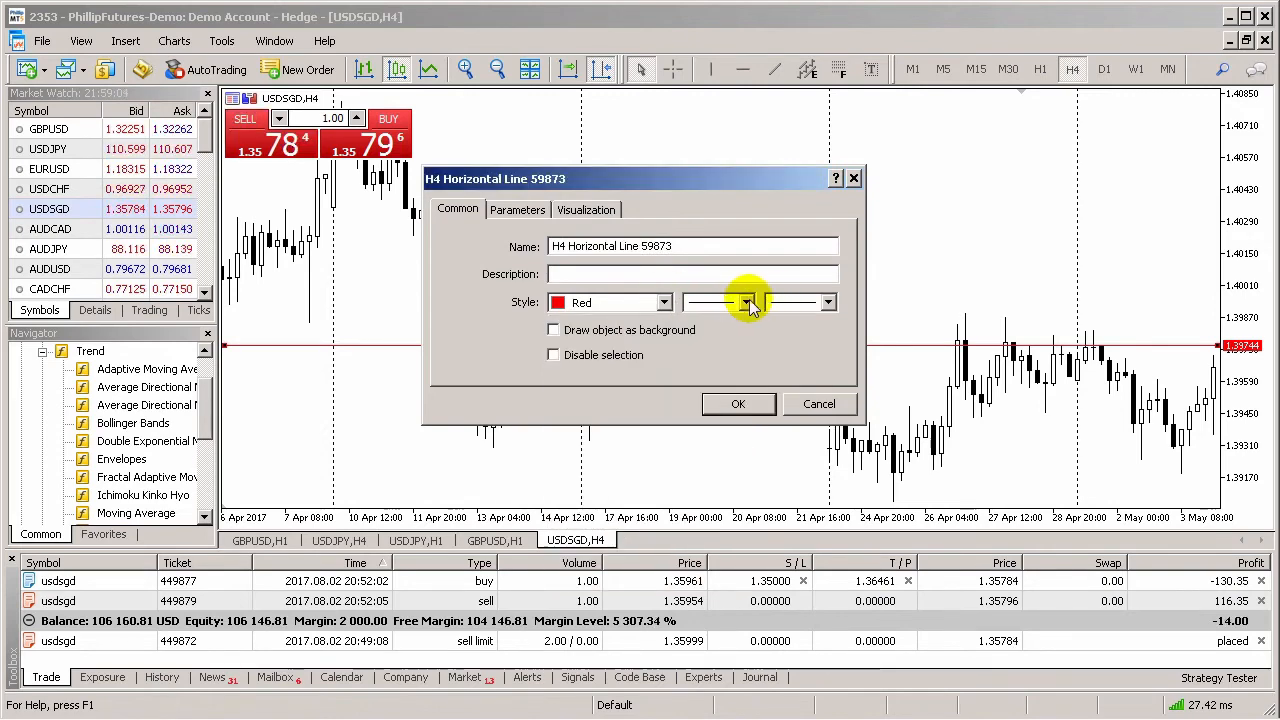
click(828, 302)
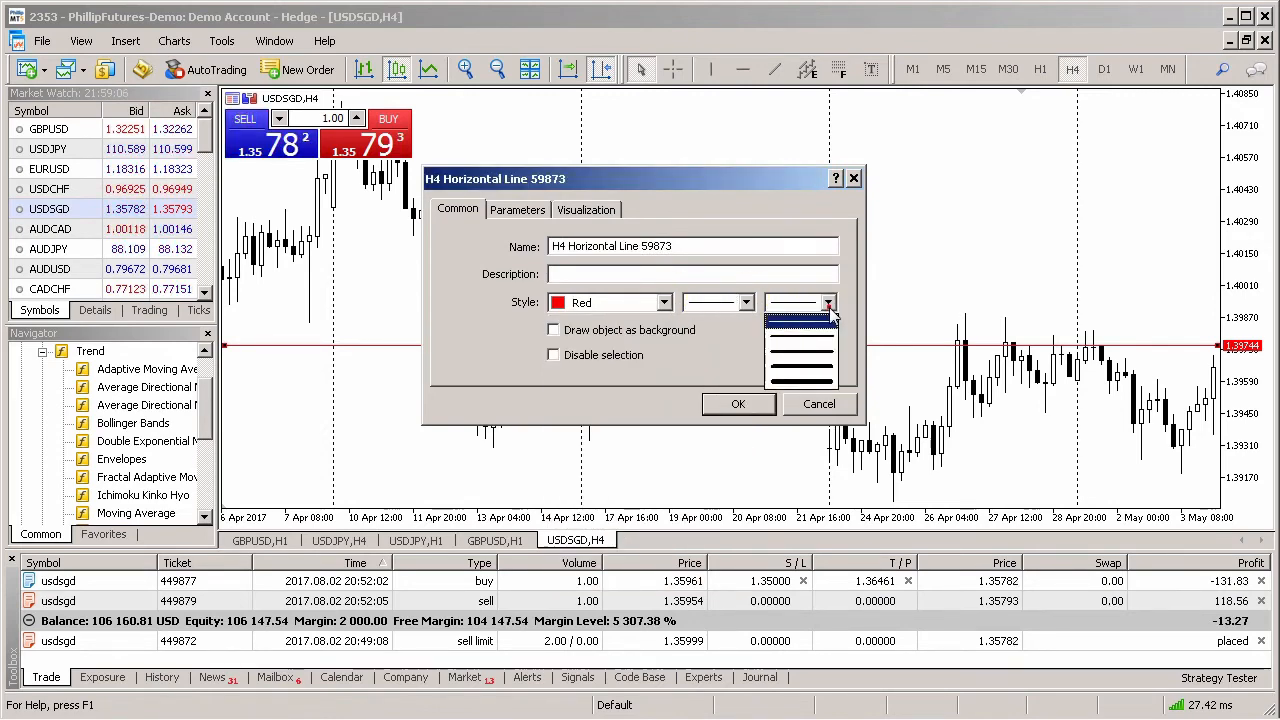
click(517, 209)
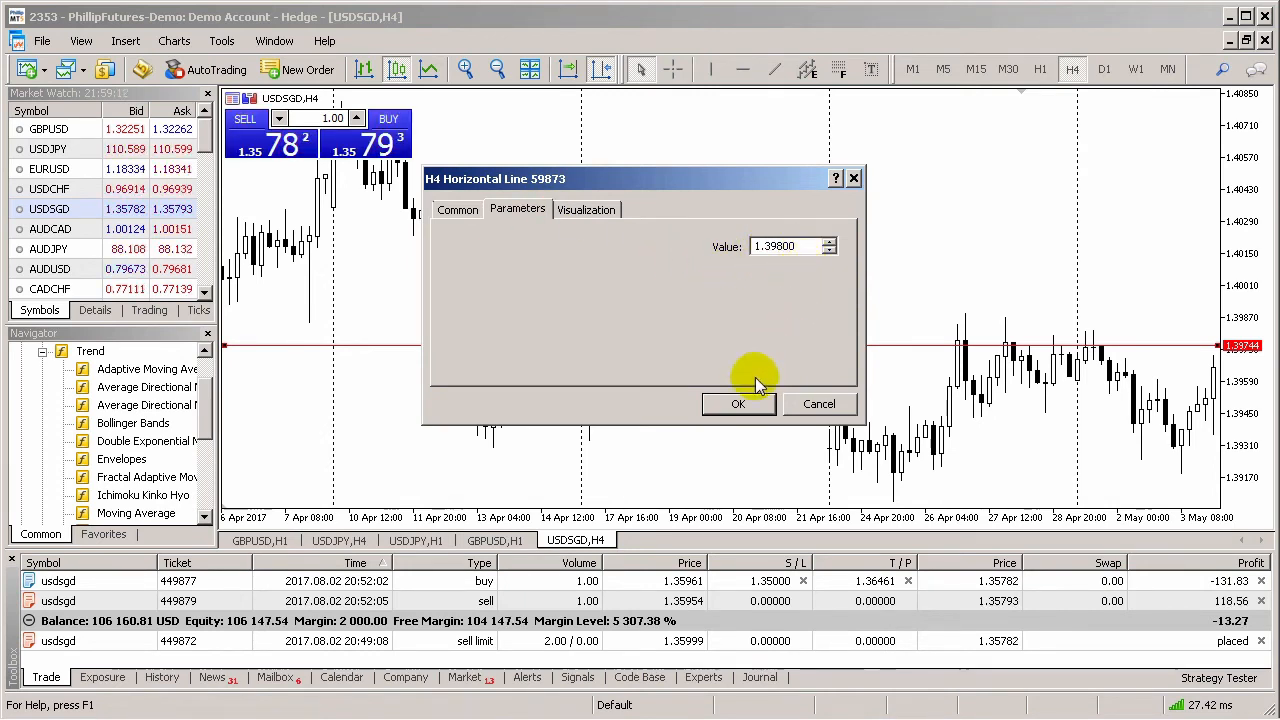
click(738, 403)
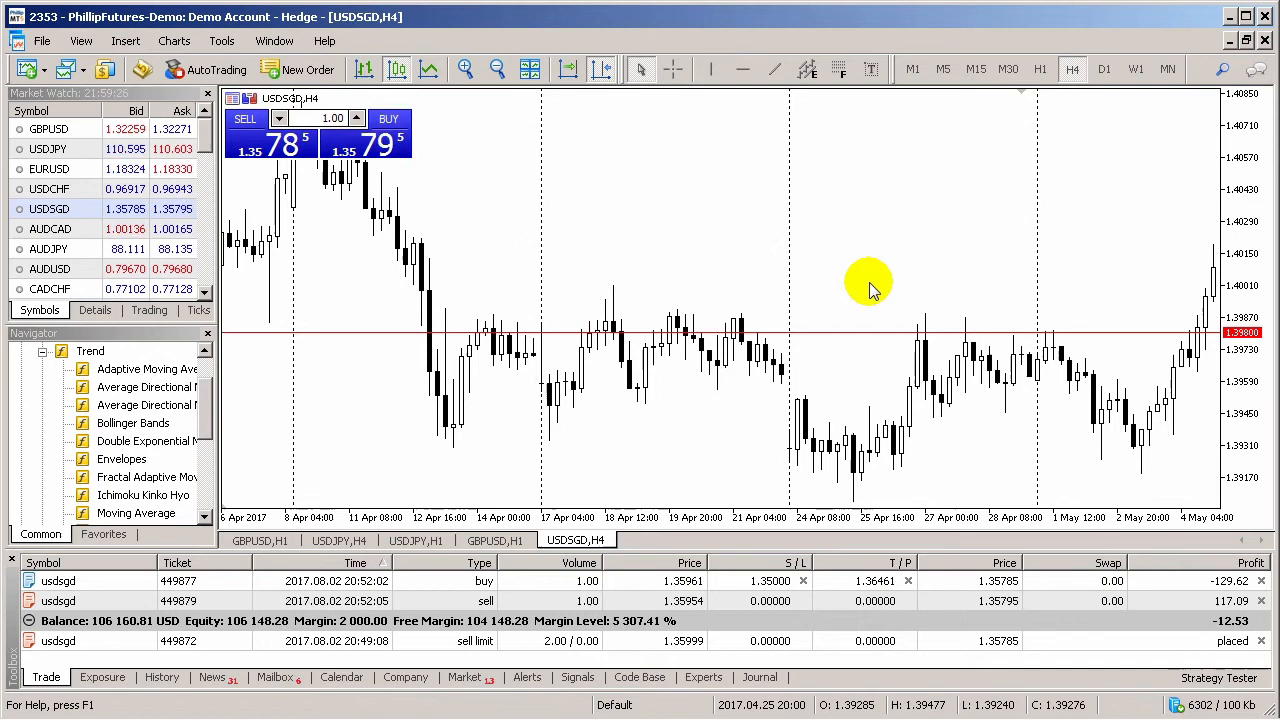
Remove the horizontal line via its right-click Delete option
key(Delete)
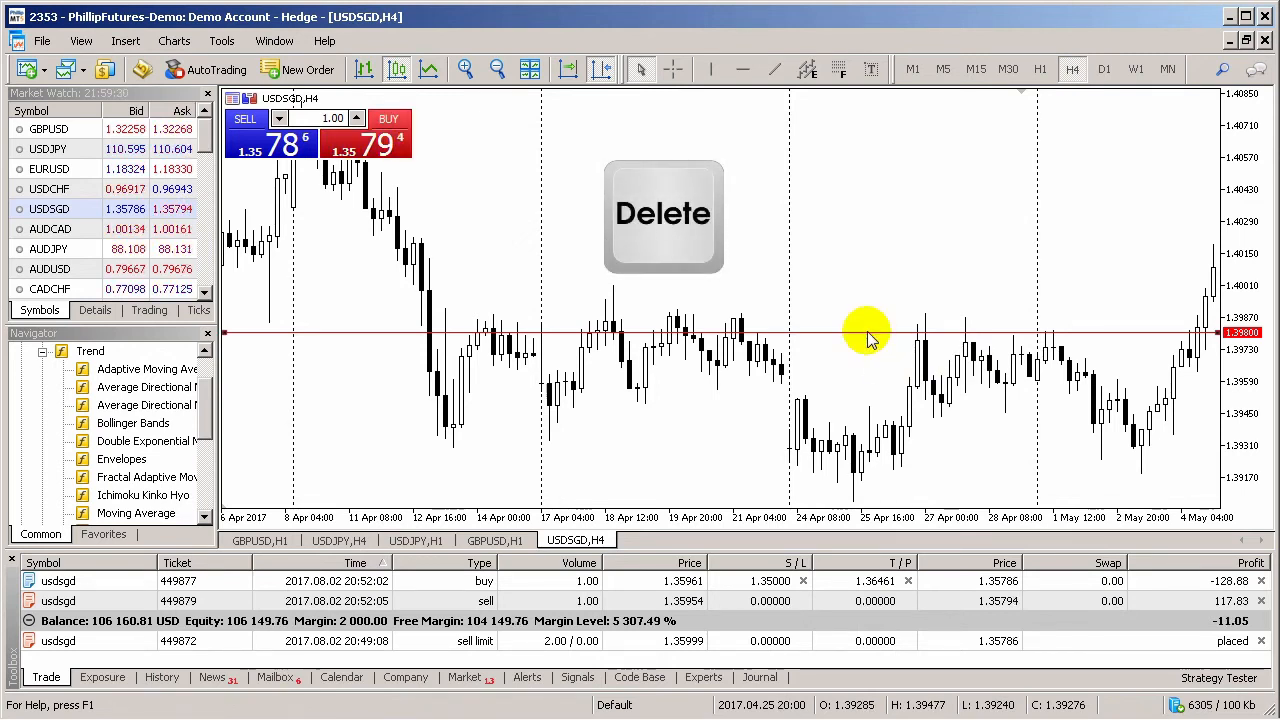
right_click(865, 330)
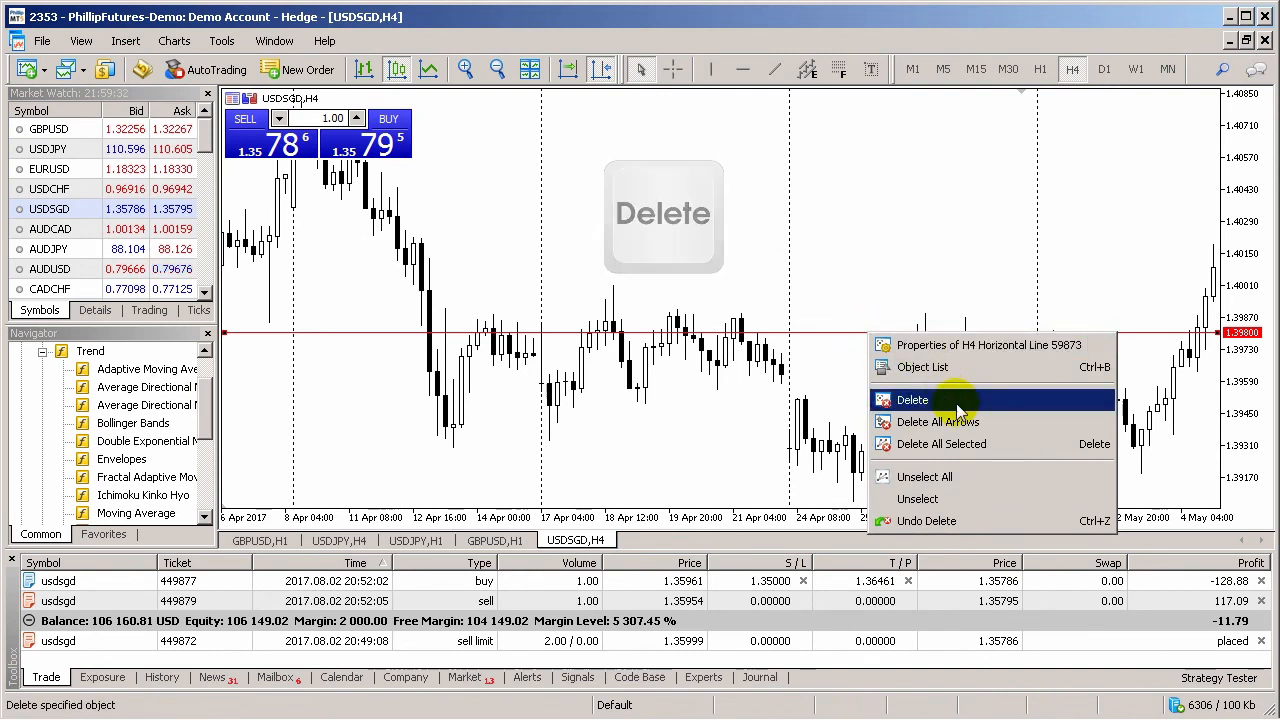
click(911, 399)
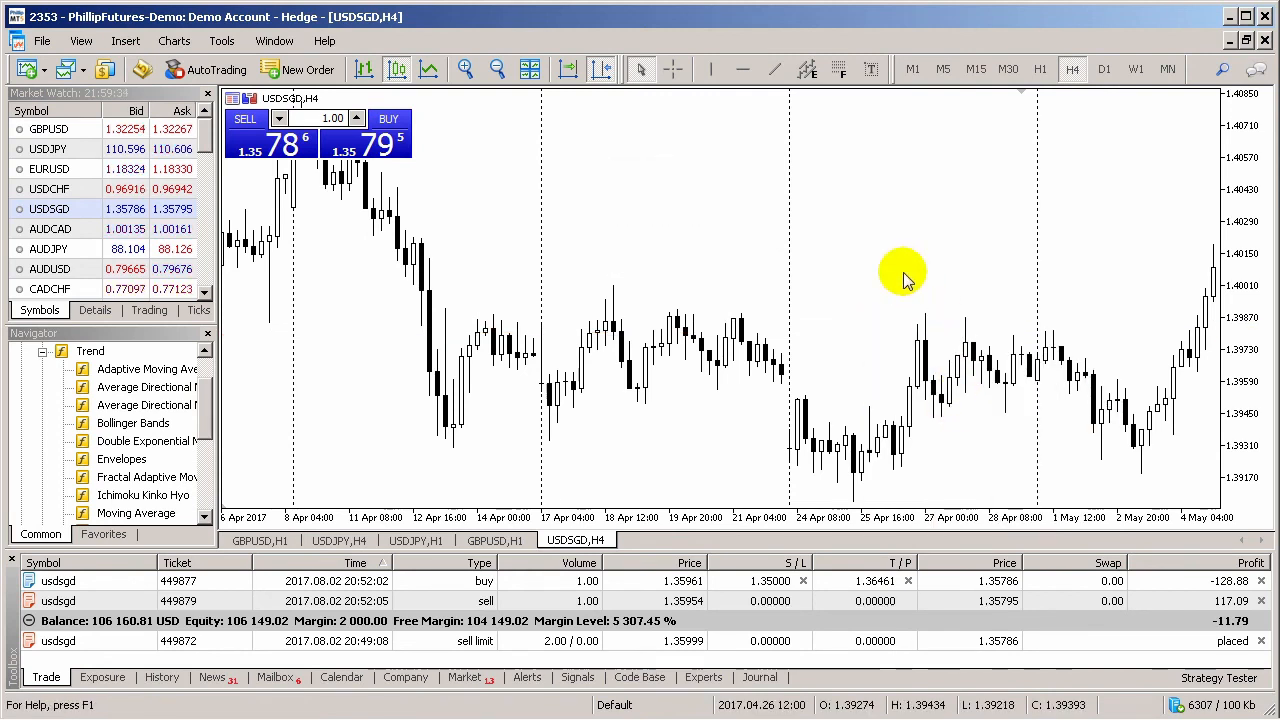